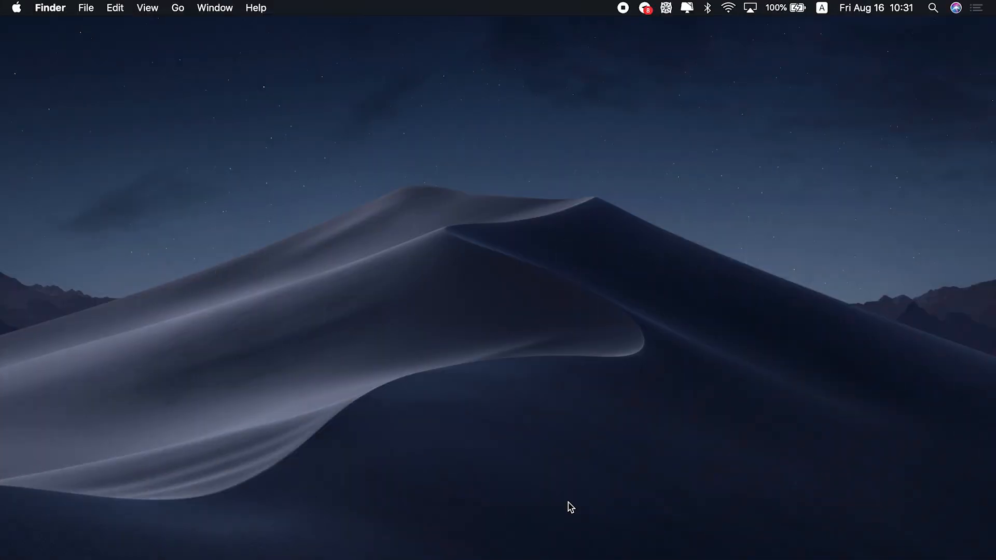
Show About This Mac's Storage overview: 63.22 GB available of 250.69 GB on Macintosh HD
click(16, 8)
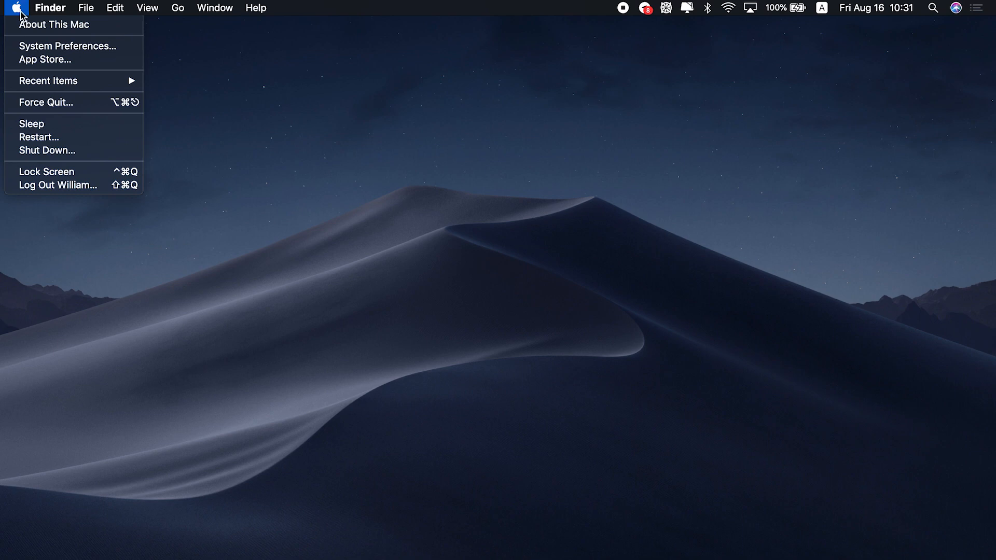
click(55, 24)
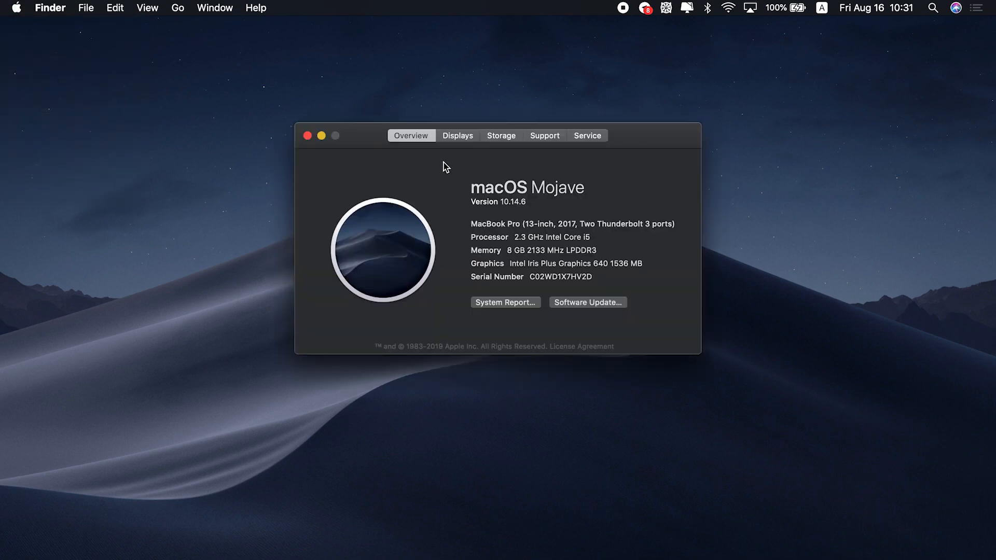
click(500, 135)
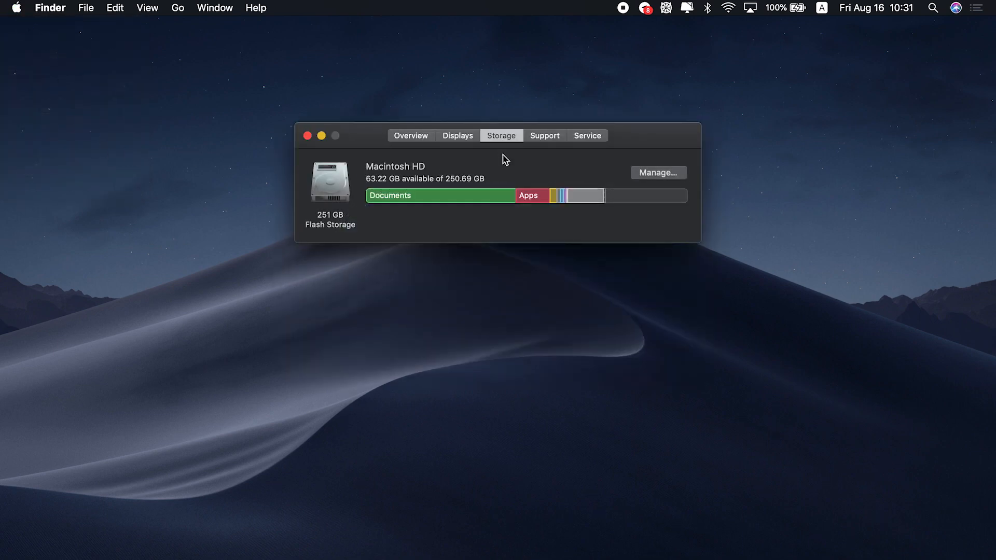
mouse_move(605, 199)
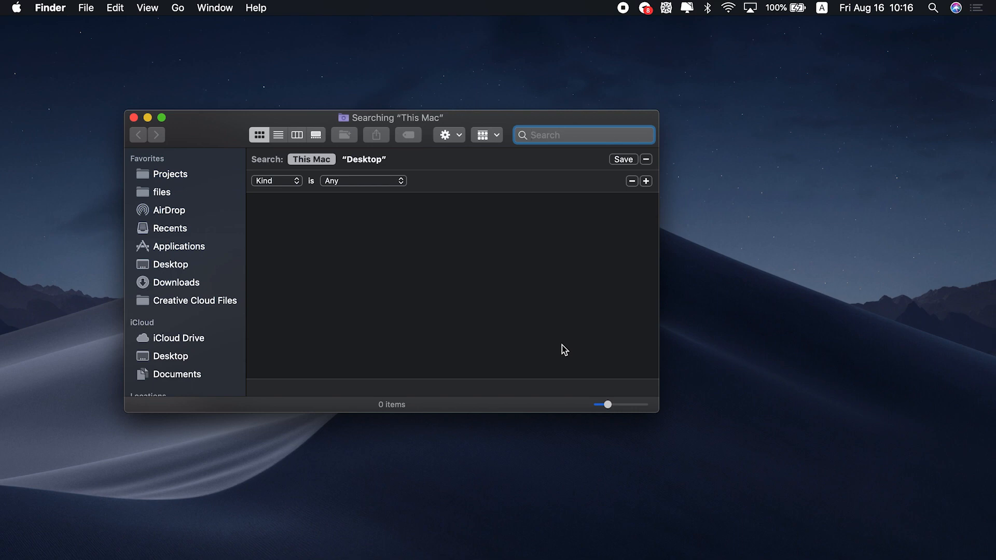
Search This Mac in Finder for filenames matching '.pdf'
click(581, 135)
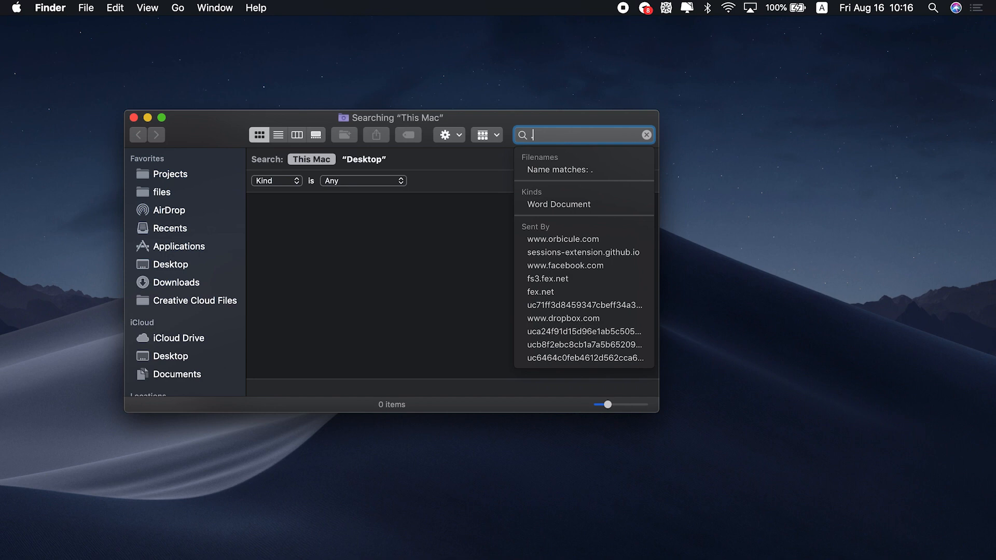
text(.pdf)
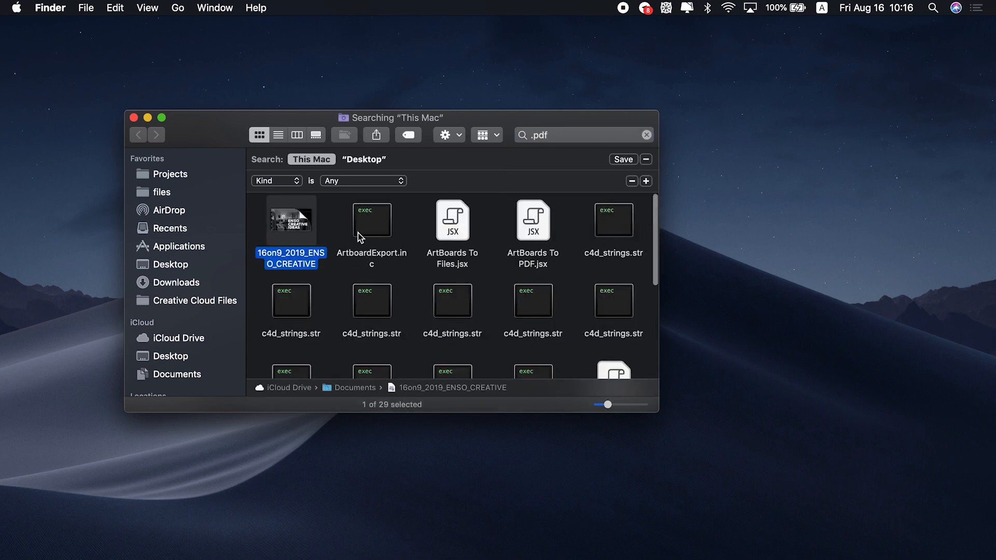
mouse_move(514, 270)
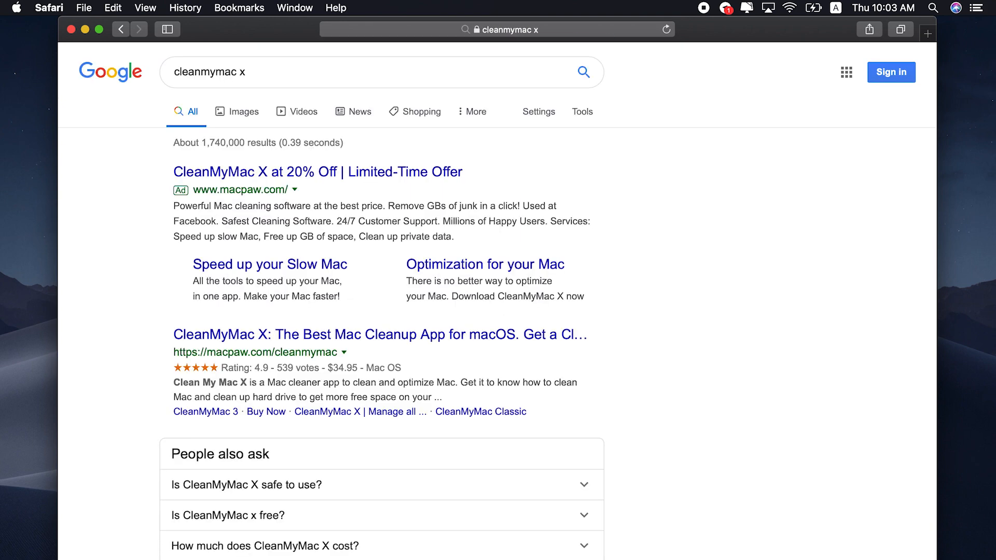
Go to MacPaw's CleanMyMac X page from the results and get the Free Download
scroll(down, 3)
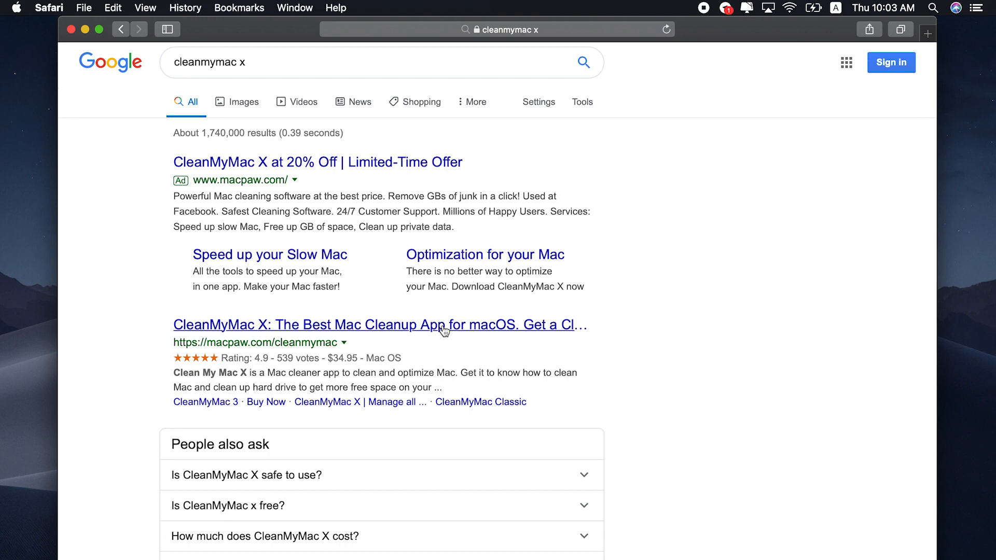
click(380, 325)
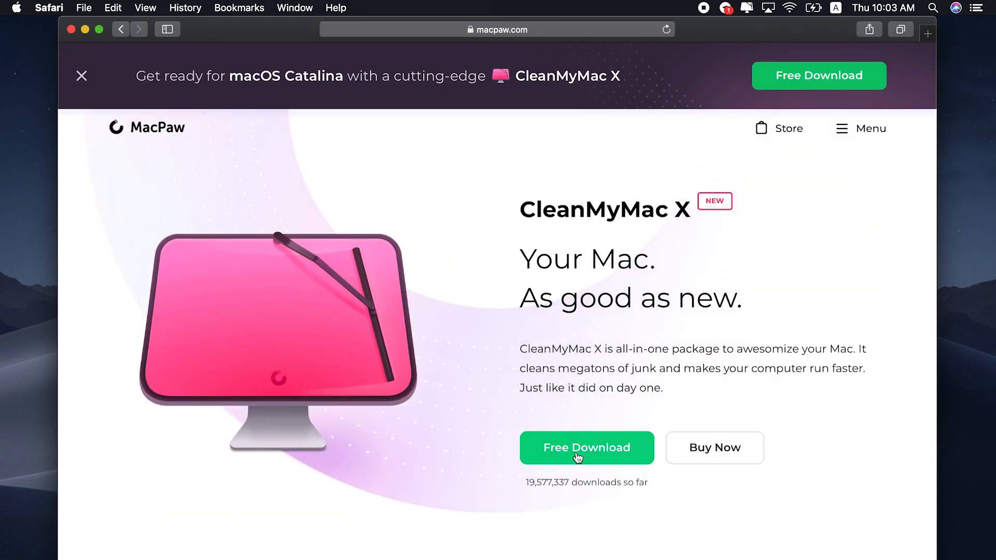
click(586, 447)
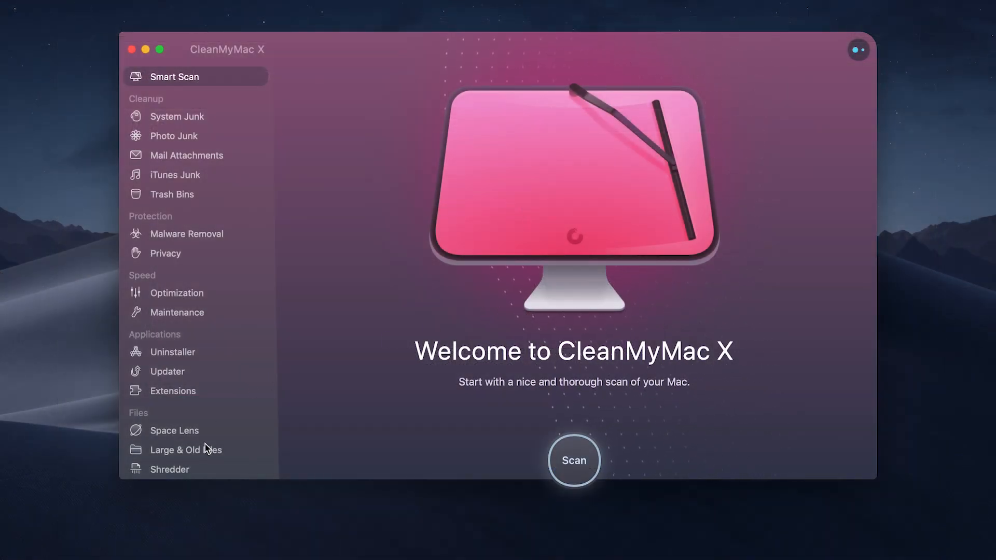
Run a Large & Old Files scan of the Mac
click(186, 449)
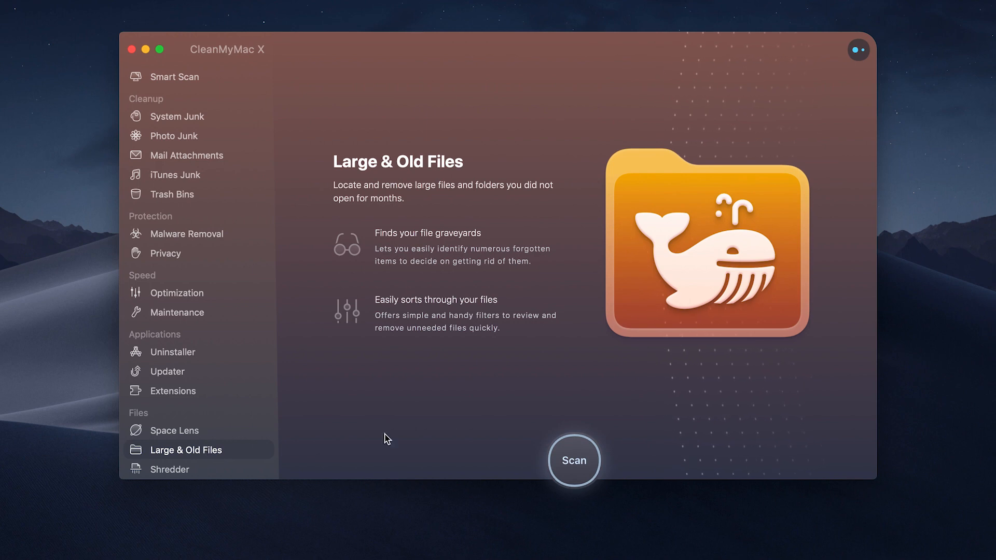
click(572, 460)
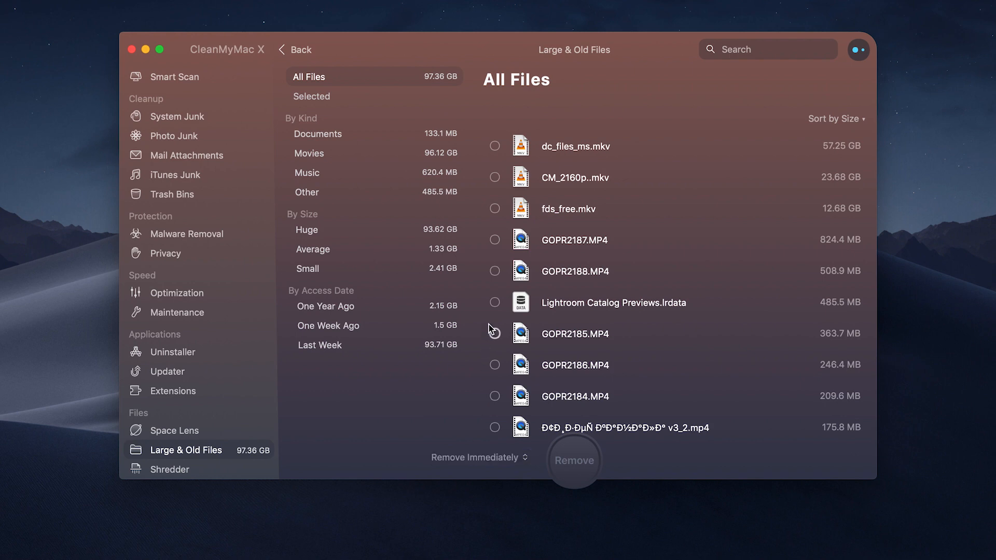
Mark dc_files_ms.mkv and another large MKV video and remove the marked files
click(495, 178)
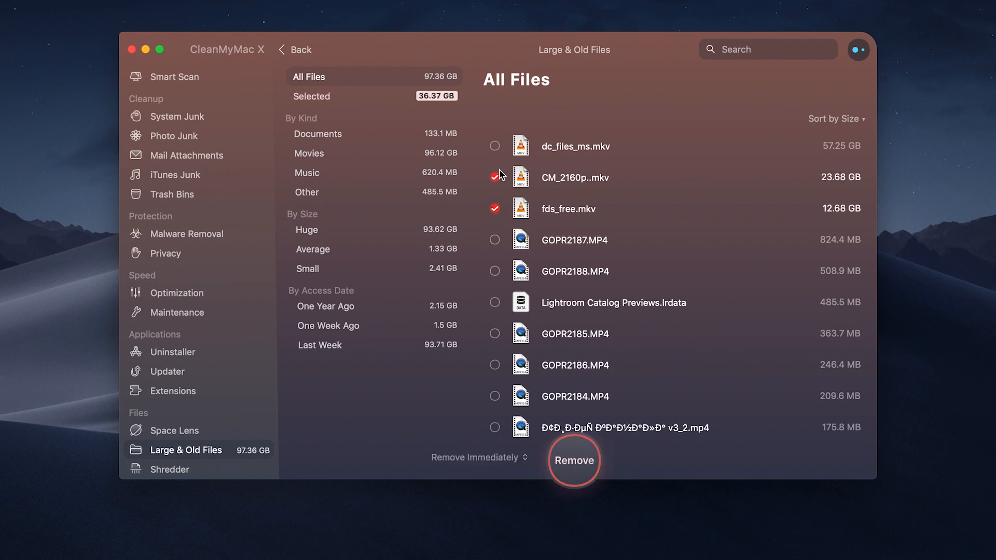
click(495, 146)
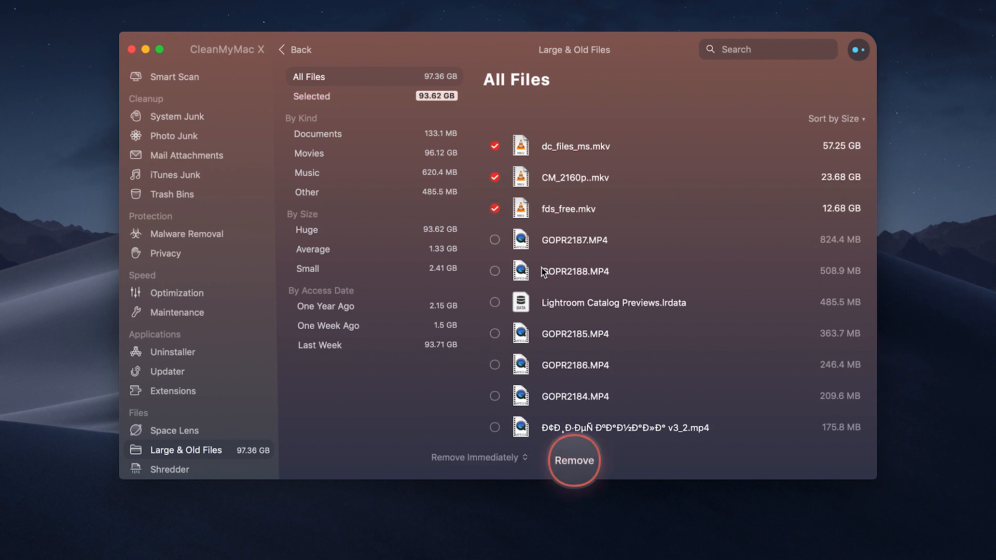
scroll(down, 3)
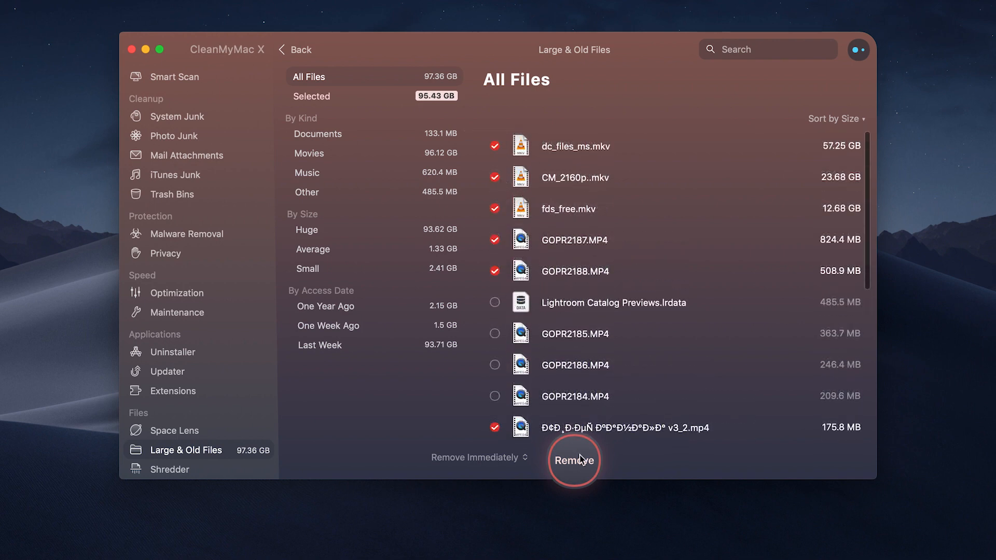
click(572, 461)
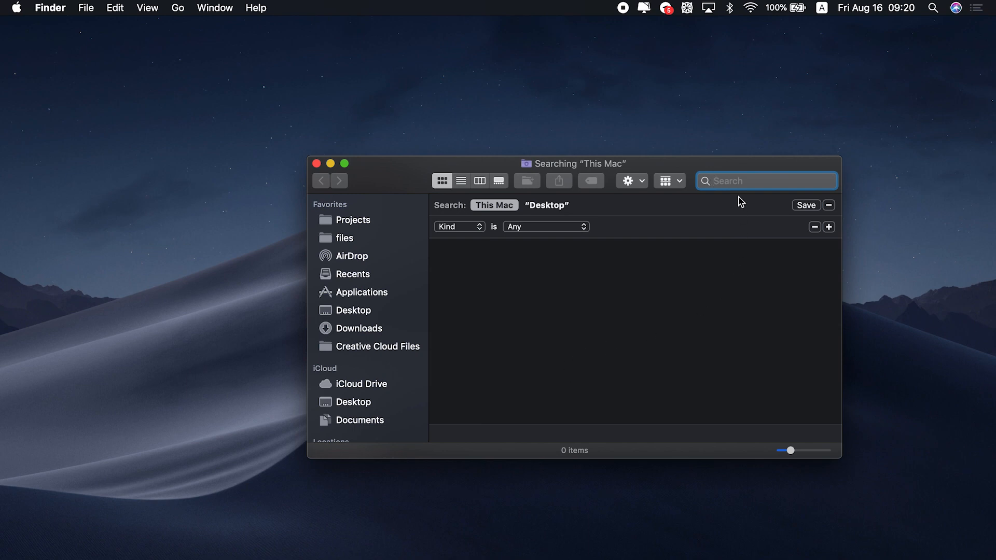
Search This Mac for 'dmg' and select all 22 resulting disk images
text(dmg)
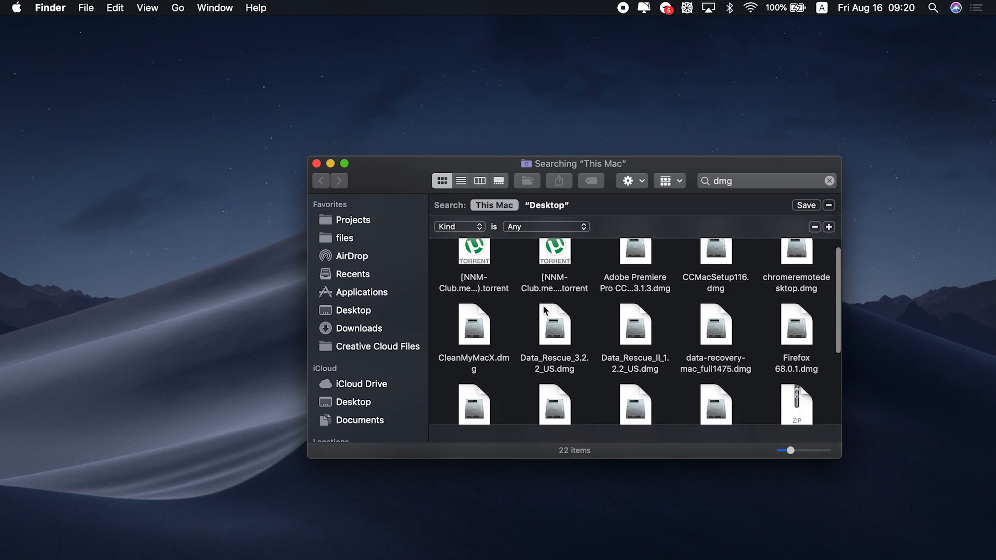
scroll(down, 3)
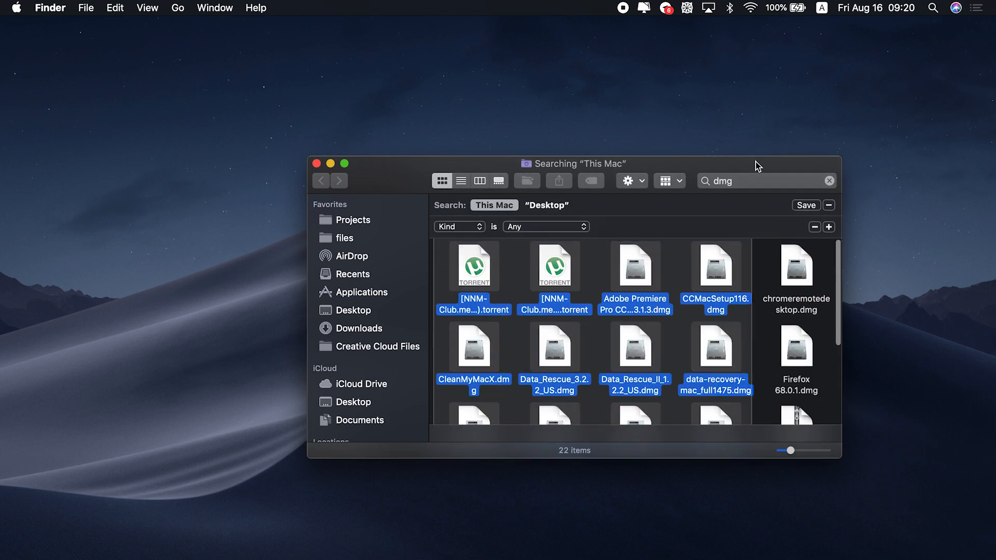
key(cmd+a)
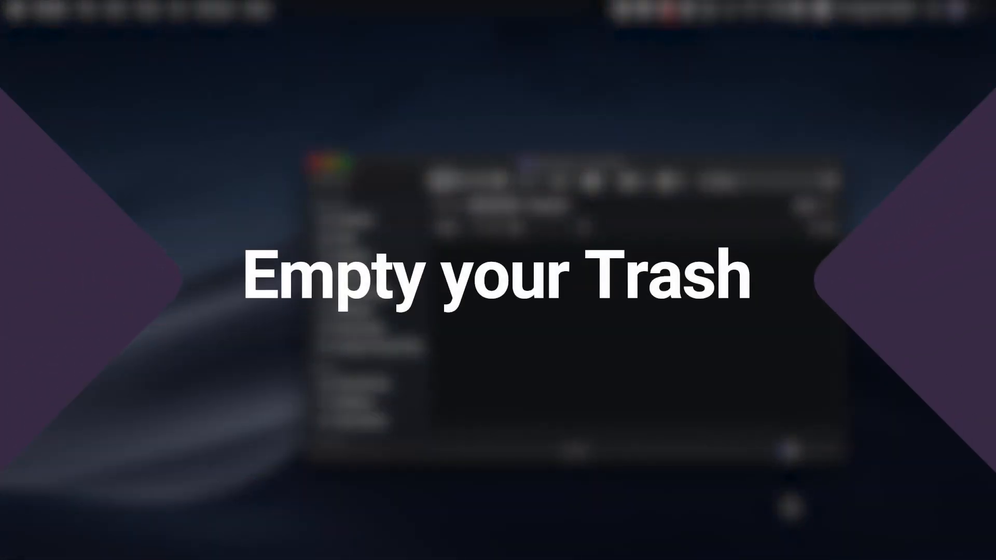
Empty the Trash from its Dock menu
right_click(799, 538)
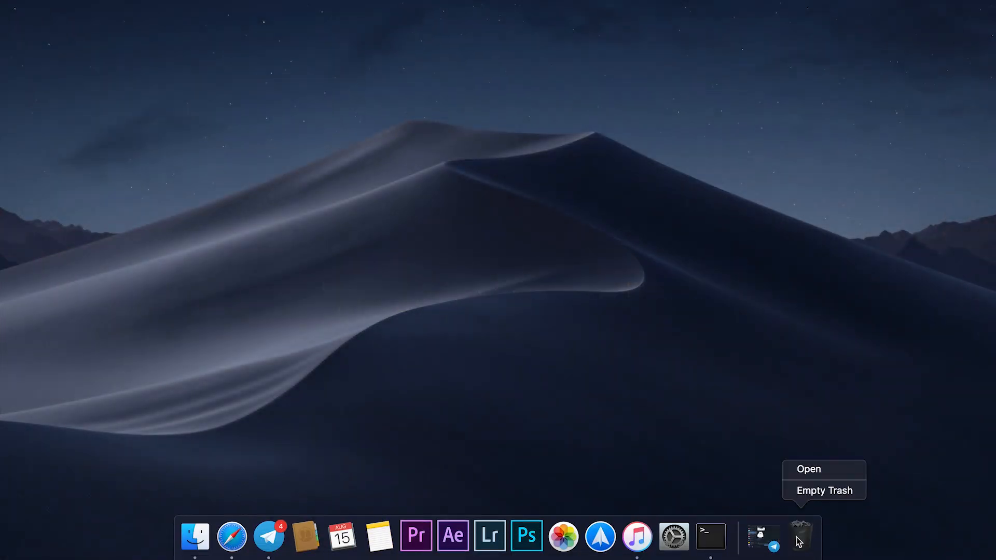
click(824, 491)
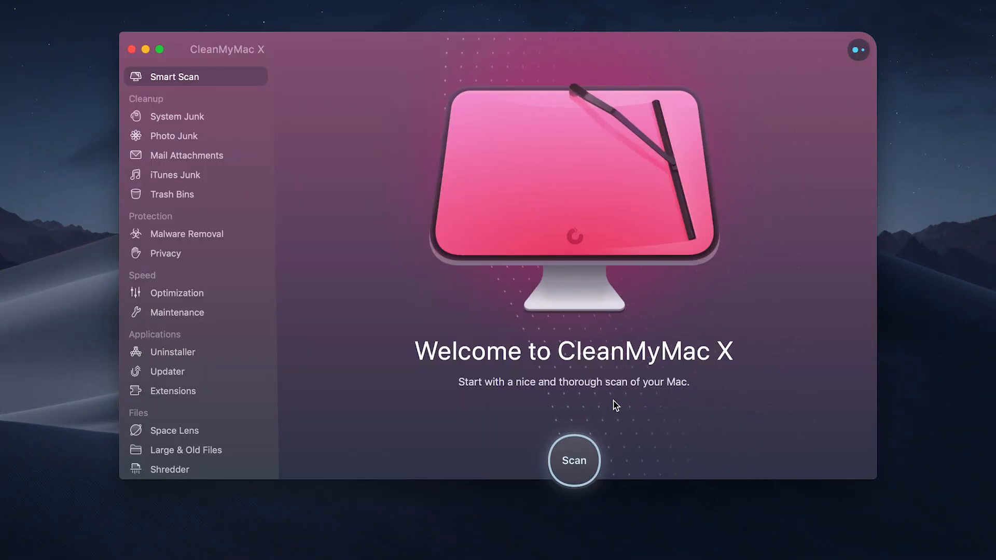
Run a Space Lens scan and drill into the 97.74 GB Downloads folder
click(175, 429)
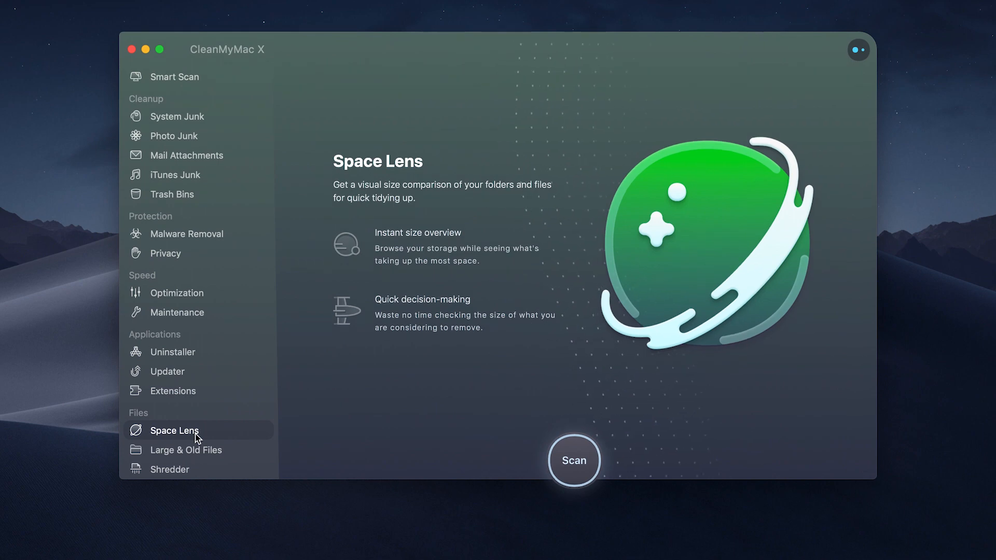
mouse_move(579, 474)
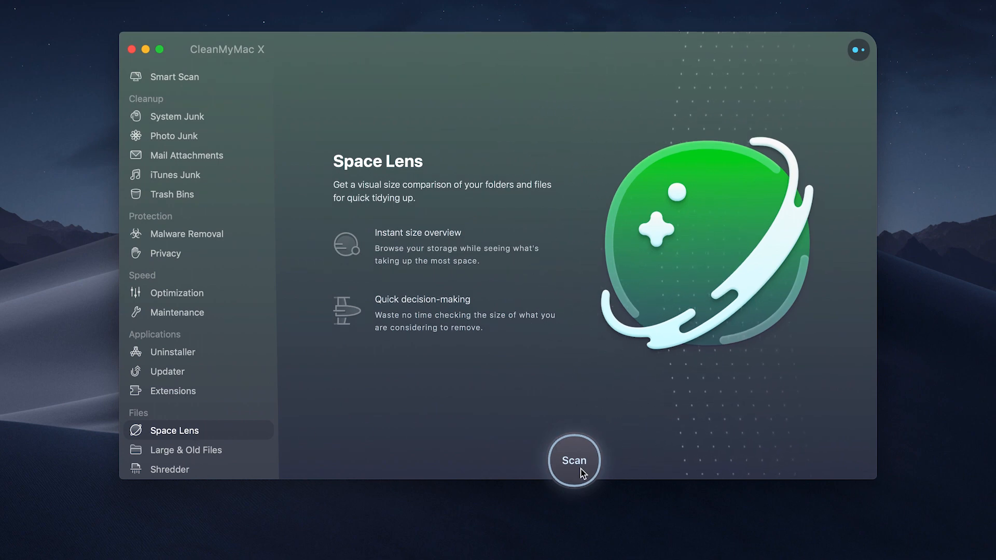
click(574, 460)
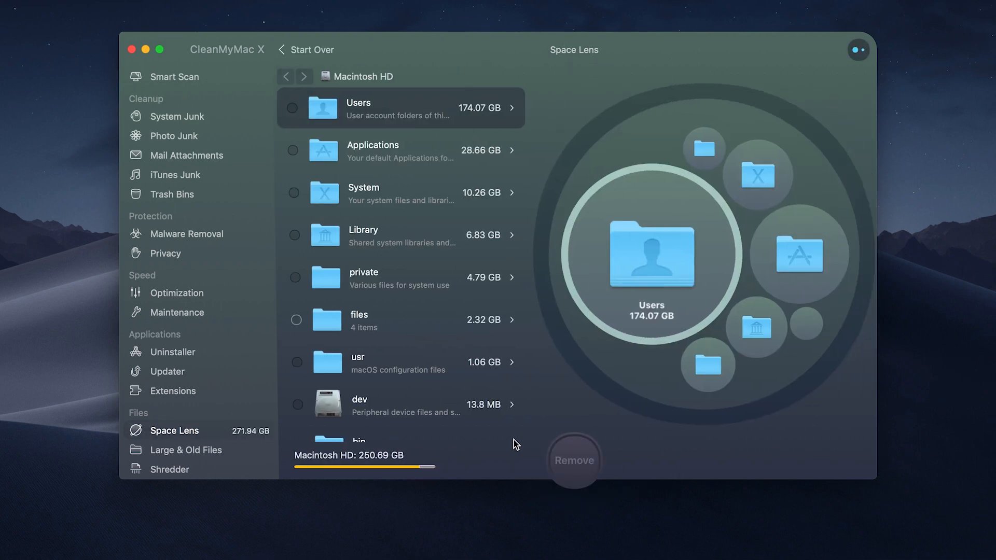
mouse_move(655, 279)
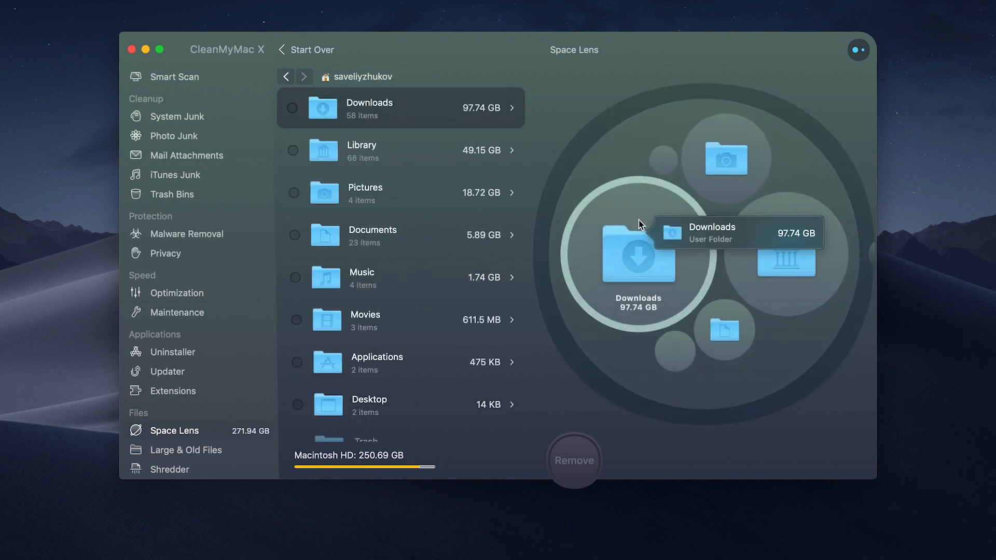
mouse_move(680, 217)
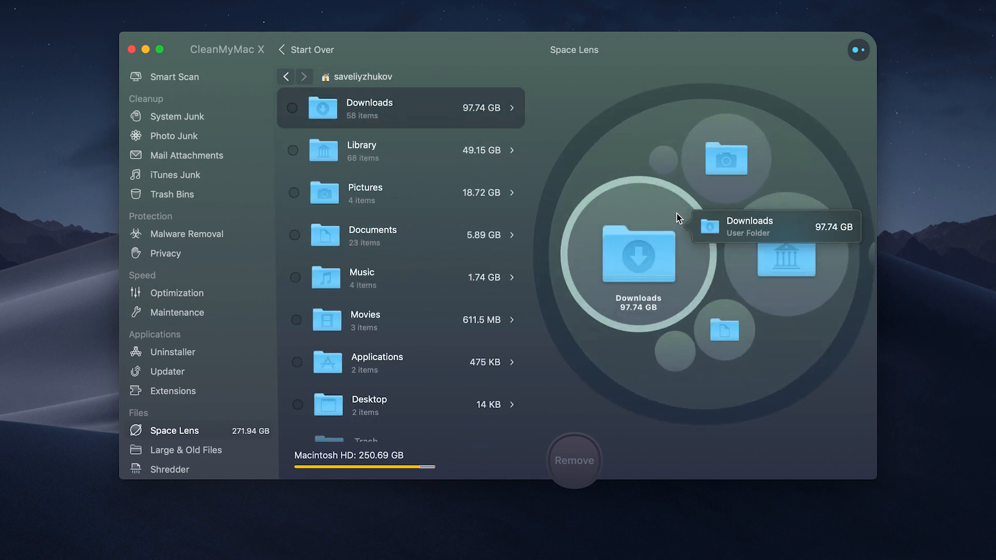
click(639, 255)
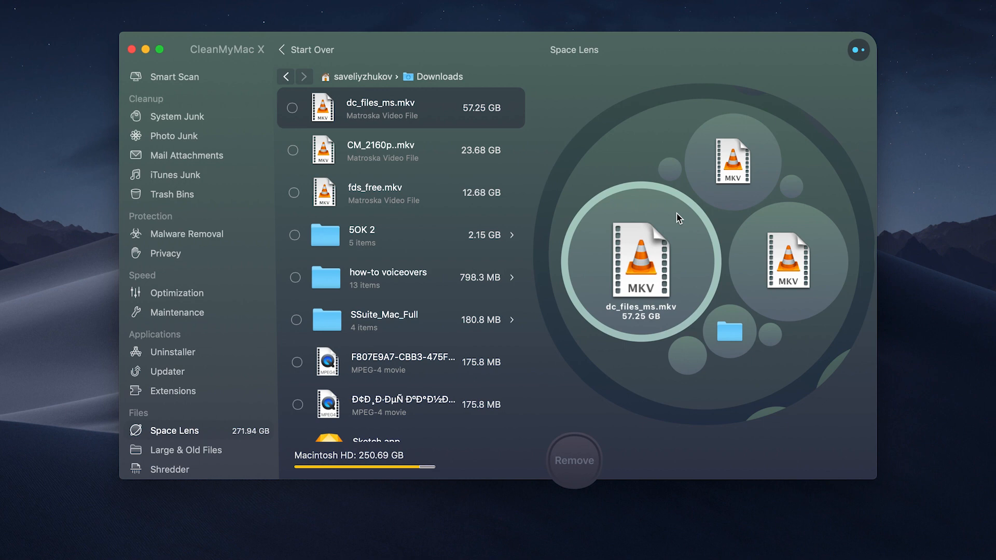
mouse_move(677, 219)
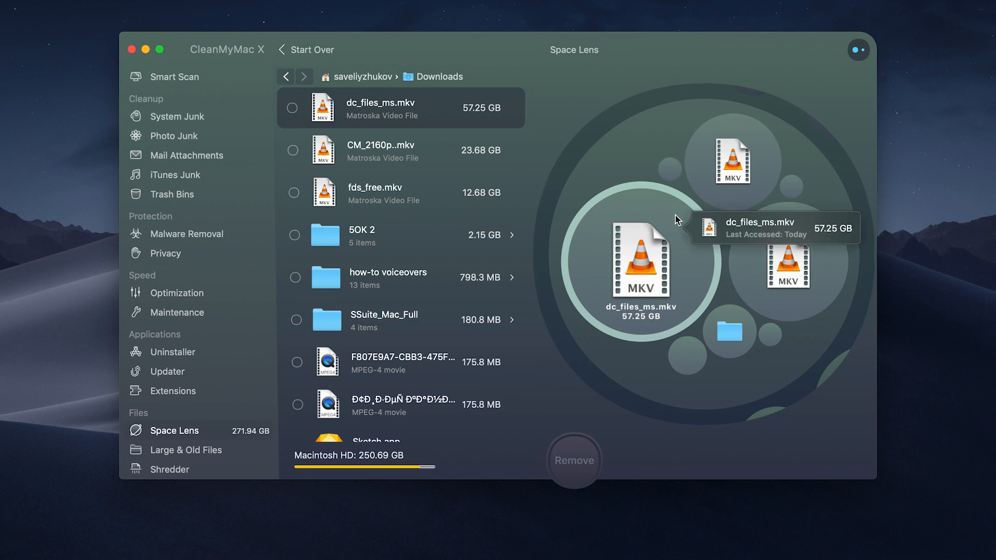
Mark dc_files_ms.mkv and the CM_2160p MKV video for removal
click(293, 150)
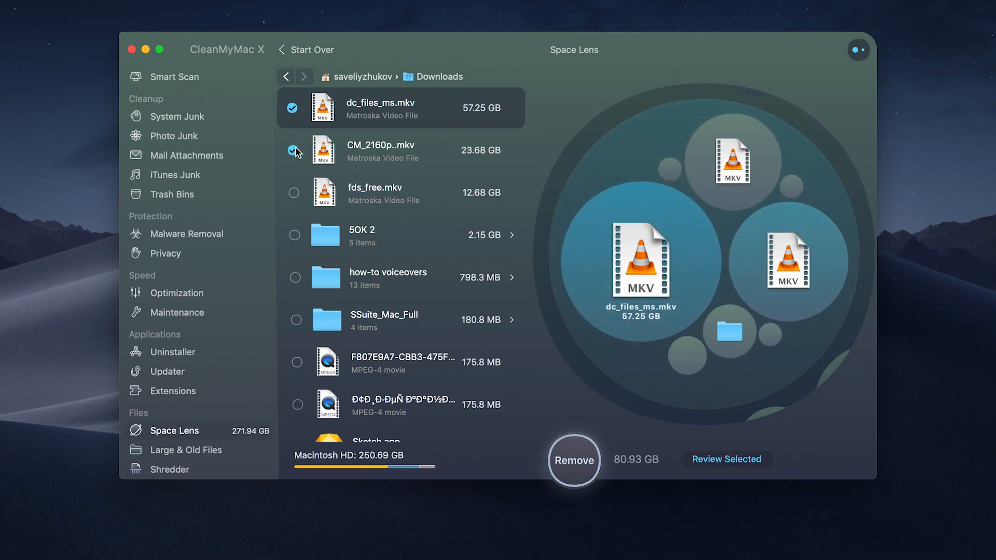
click(573, 460)
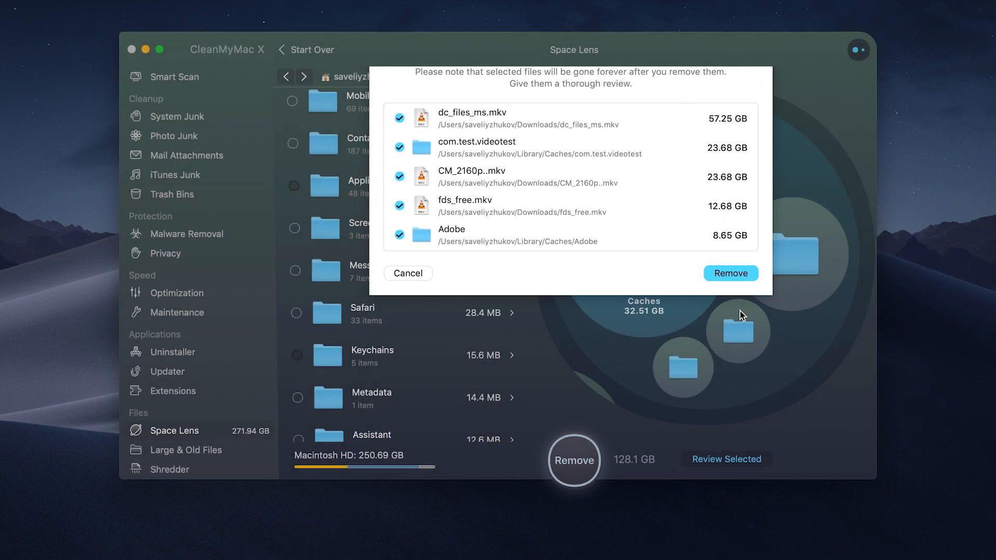
Confirm permanent removal of the selected MKV videos and cache folders
click(730, 273)
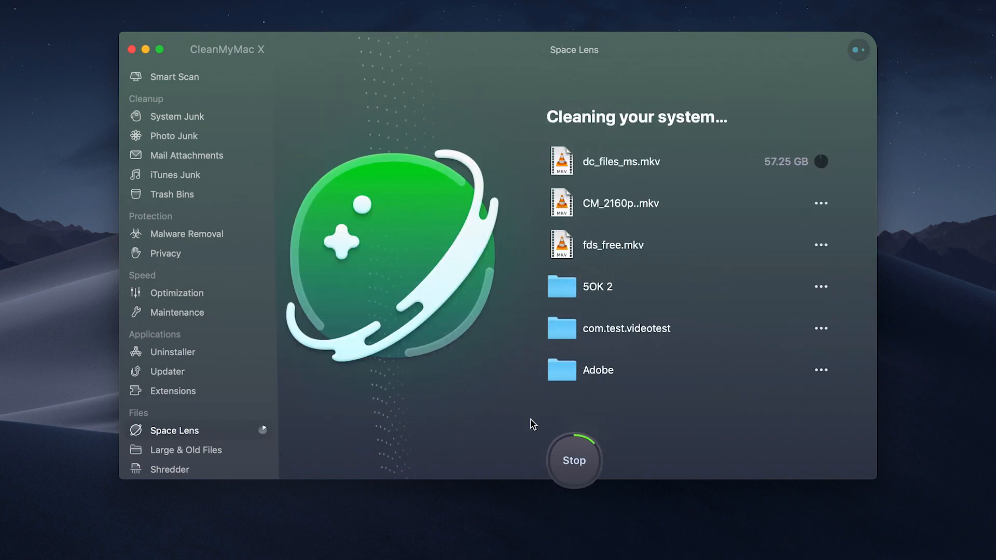